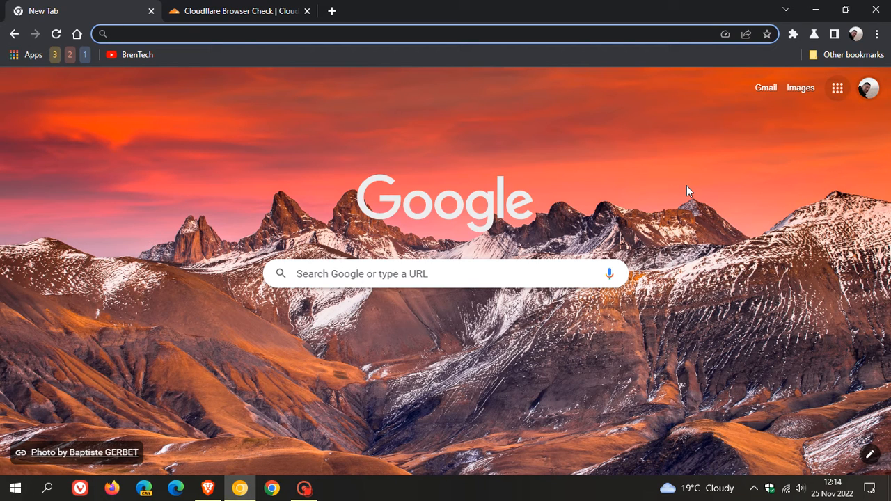
pyautogui.moveTo(718, 230)
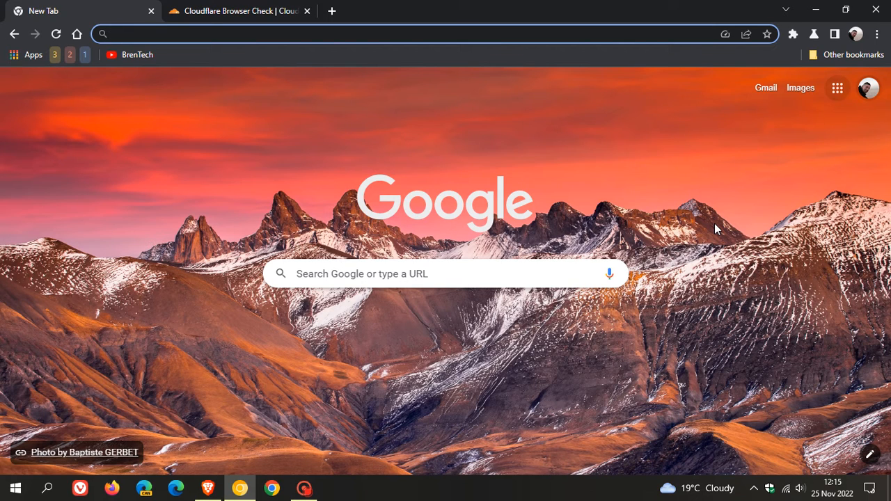
pyautogui.moveTo(666, 175)
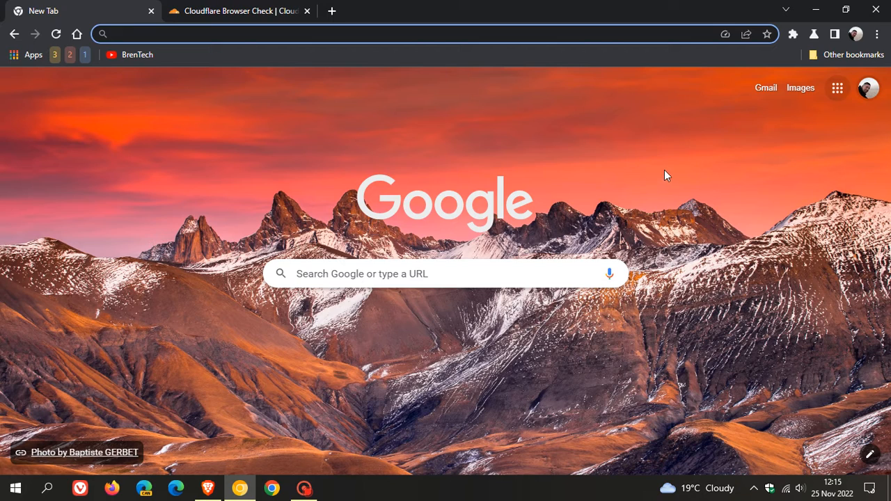
pyautogui.moveTo(662, 175)
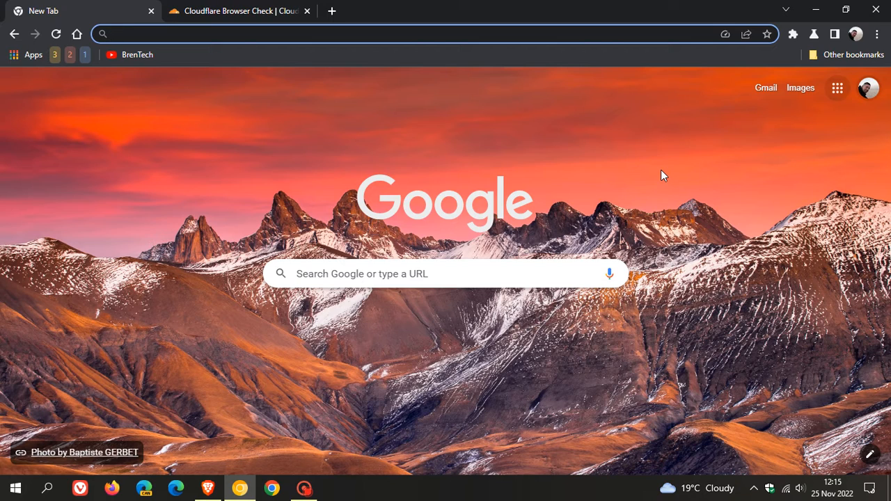
# - Switch to the Cloudflare Browser Check tab and highlight the intro paragraph about DNS, TLS and SNI
pyautogui.click(417, 34)
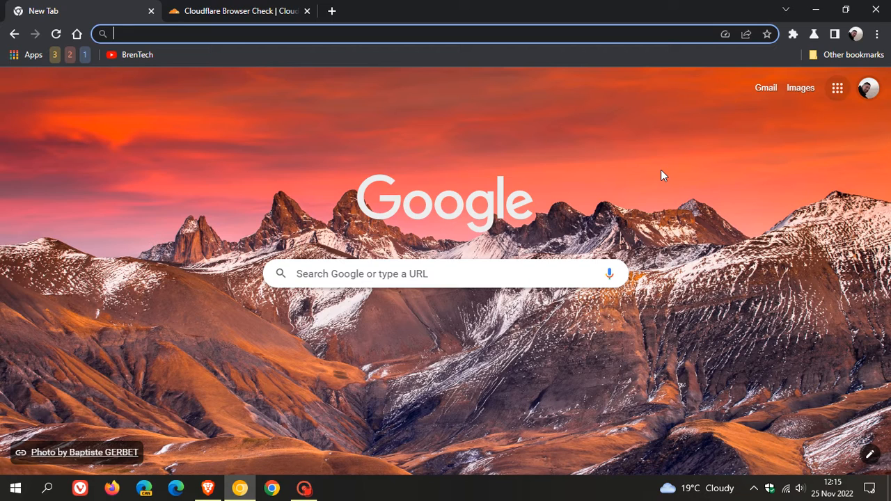
pyautogui.moveTo(406, 130)
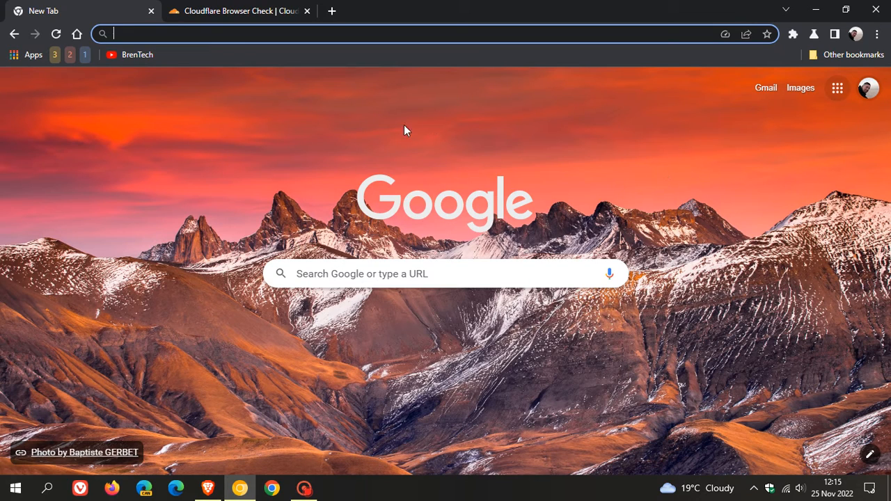
pyautogui.moveTo(733, 305)
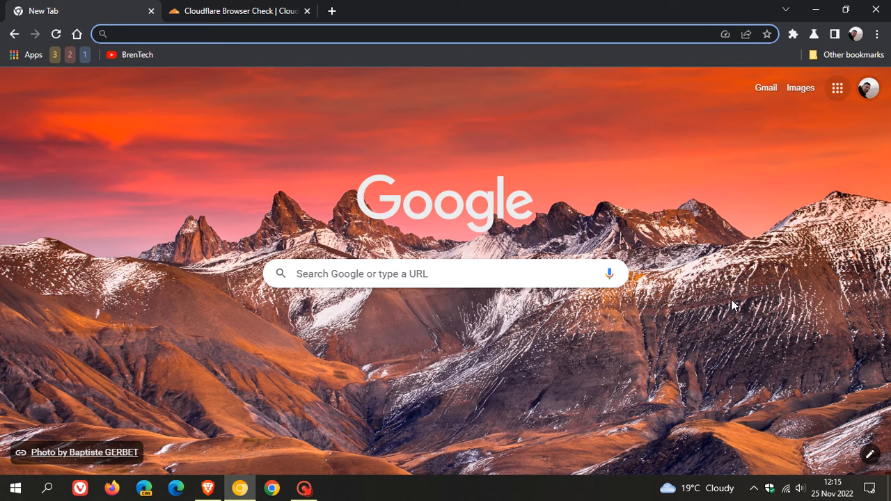
pyautogui.moveTo(673, 188)
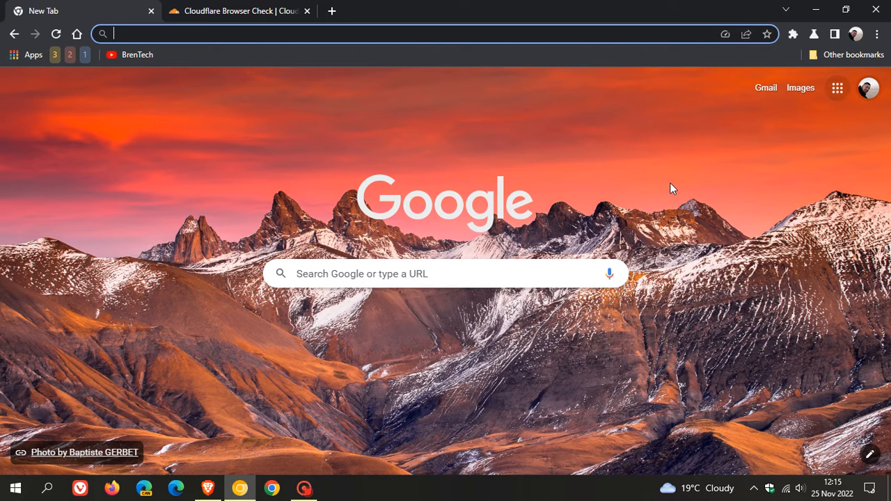
pyautogui.click(237, 11)
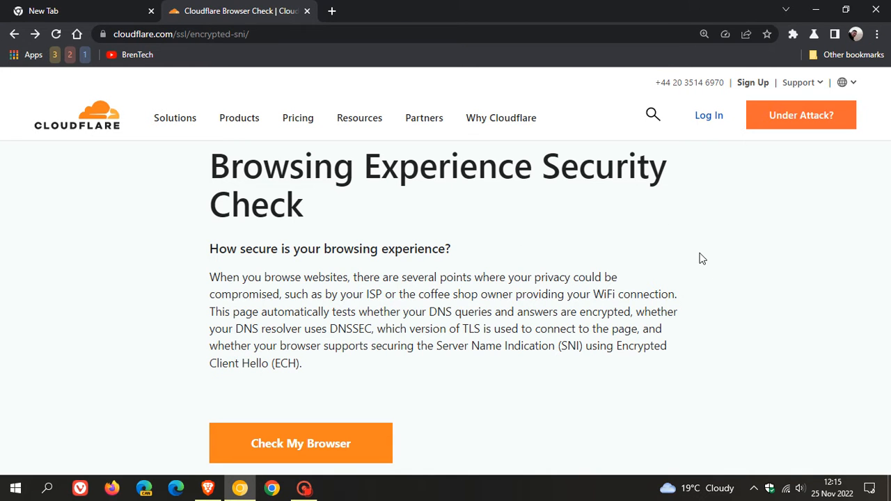
pyautogui.moveTo(730, 244)
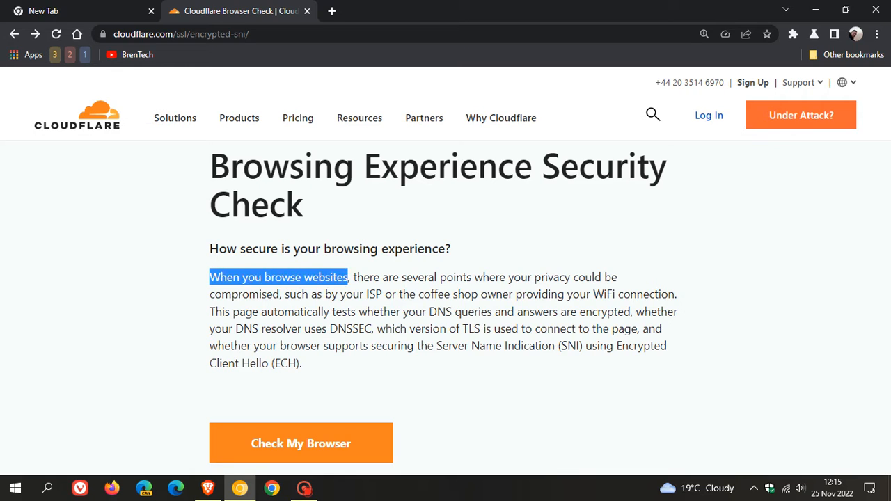
pyautogui.moveTo(348, 277); pyautogui.dragTo(497, 277)
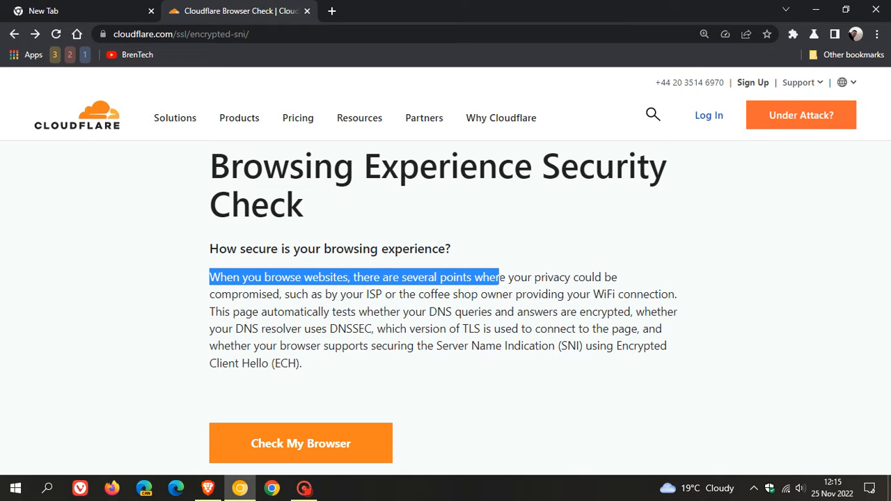
pyautogui.moveTo(499, 277); pyautogui.dragTo(611, 294)
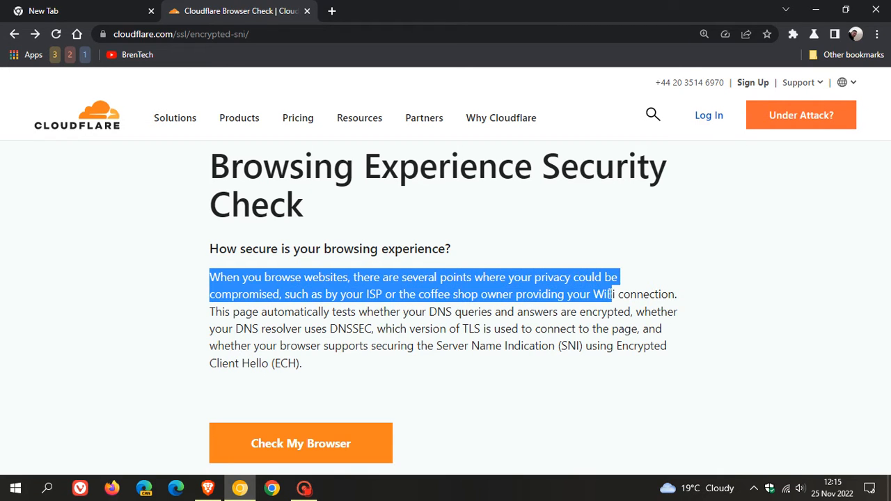
pyautogui.moveTo(610, 294); pyautogui.dragTo(382, 294)
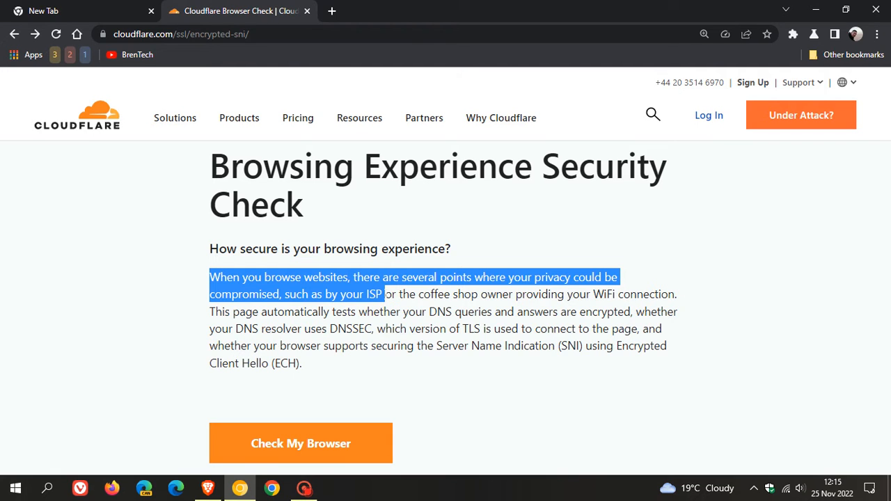
pyautogui.moveTo(381, 293); pyautogui.dragTo(624, 293)
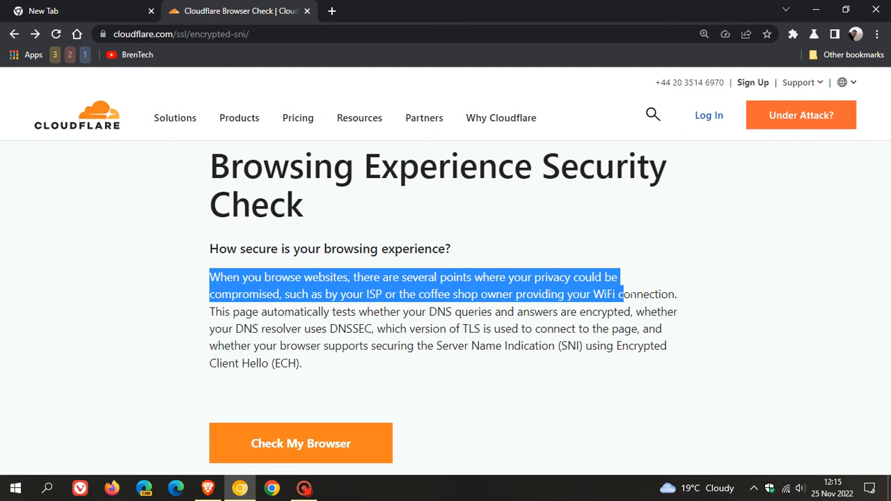
pyautogui.moveTo(624, 294); pyautogui.dragTo(678, 311)
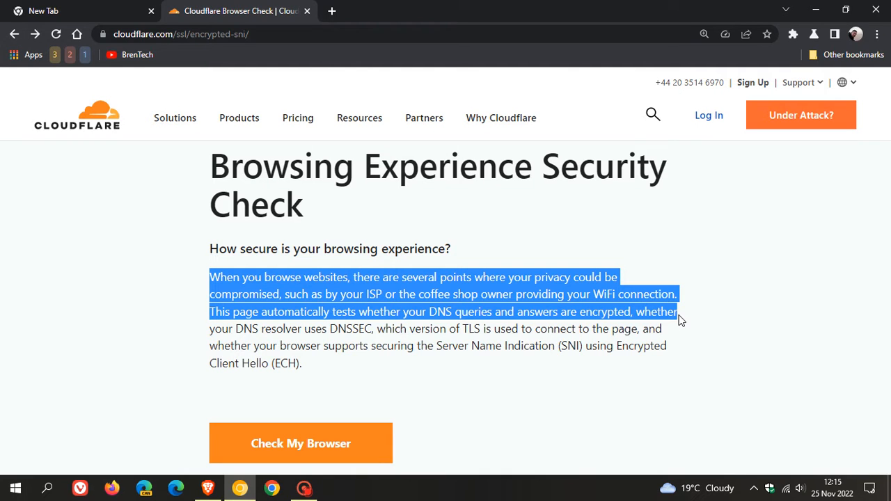
pyautogui.moveTo(678, 319); pyautogui.dragTo(678, 329)
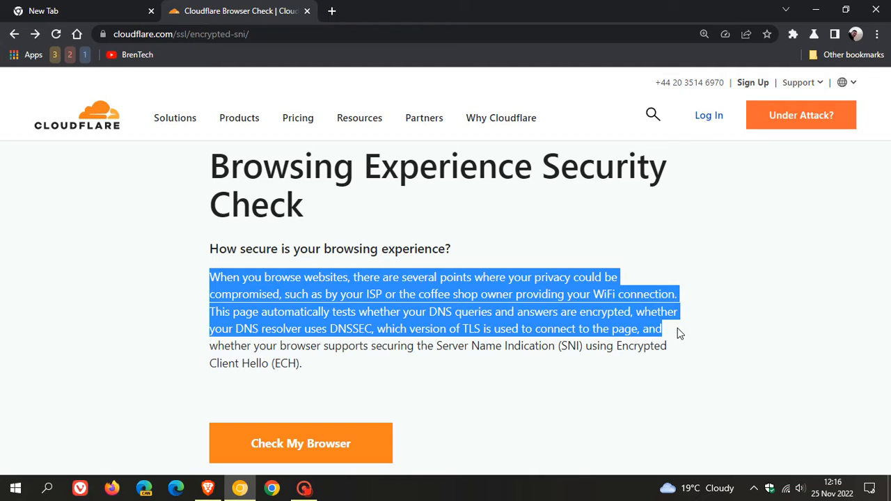
pyautogui.moveTo(673, 334)
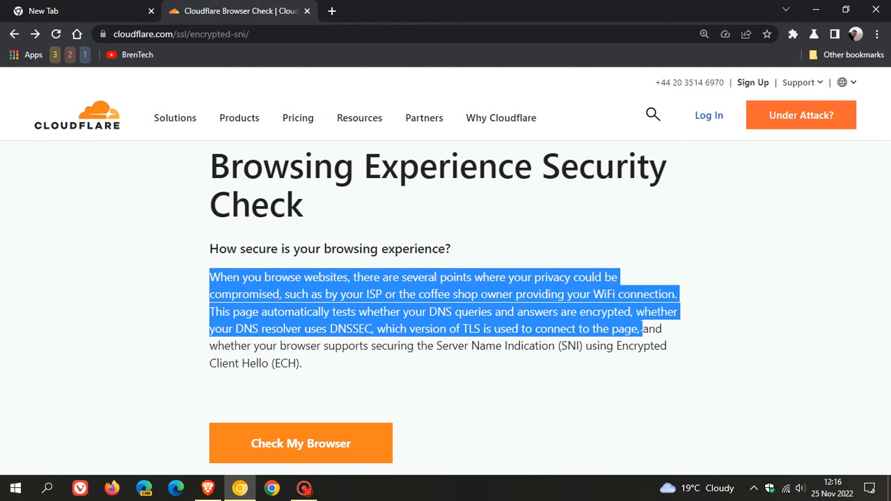
pyautogui.moveTo(635, 329); pyautogui.dragTo(685, 346)
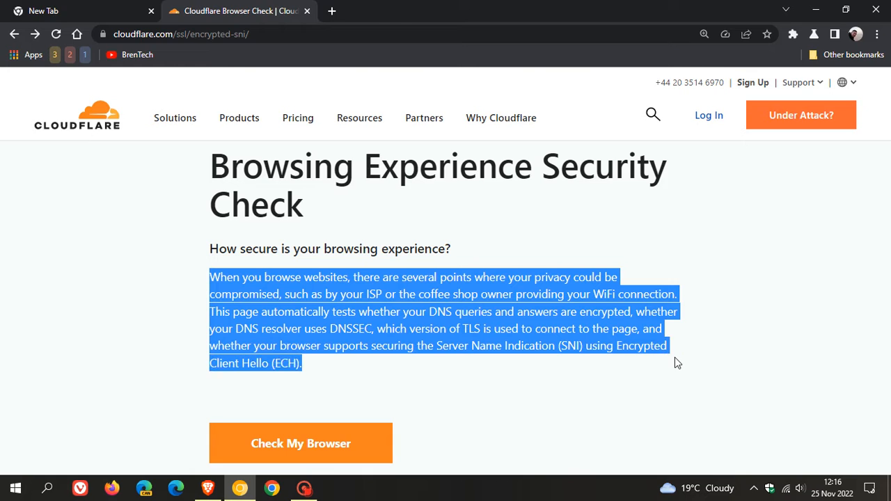
pyautogui.moveTo(759, 327)
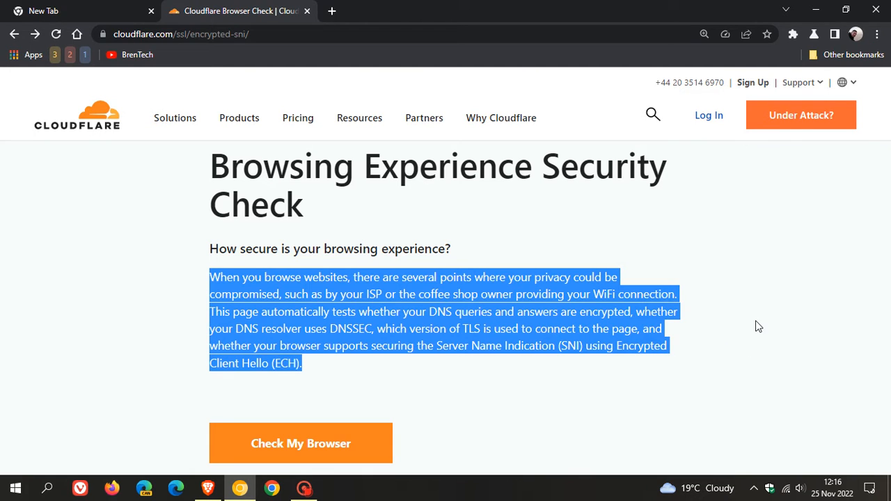
pyautogui.moveTo(758, 299)
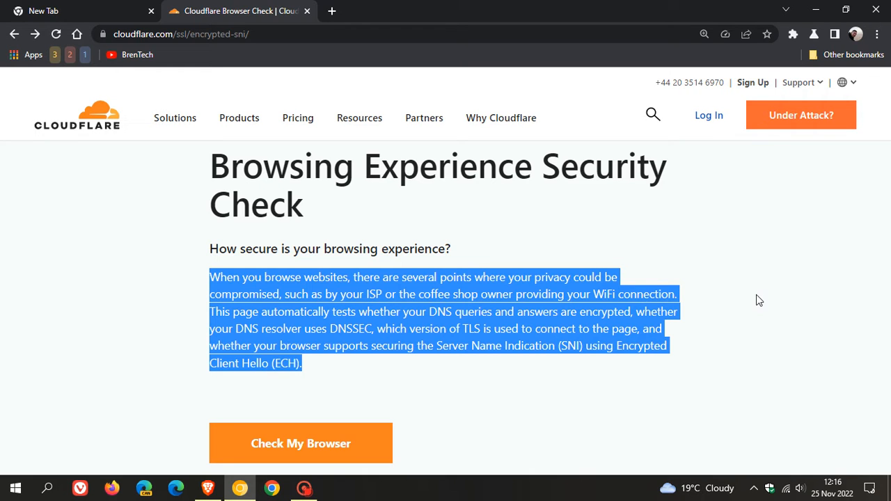
pyautogui.scroll(-3)
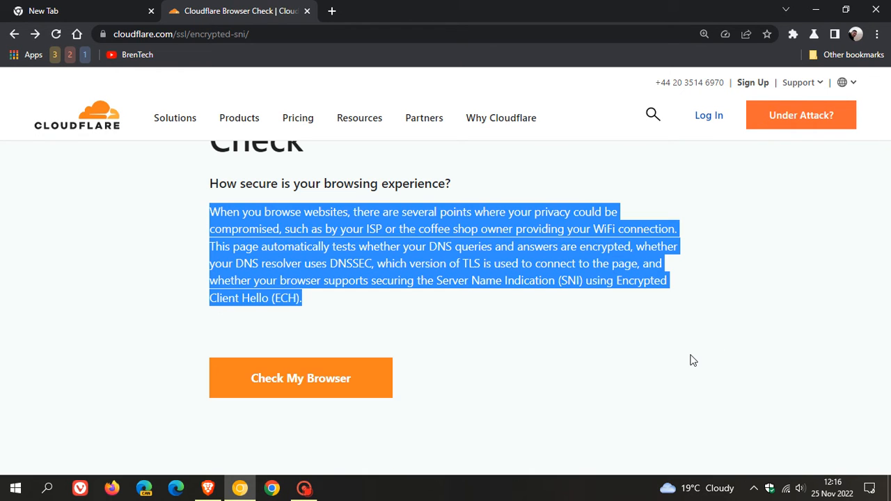
pyautogui.click(299, 378)
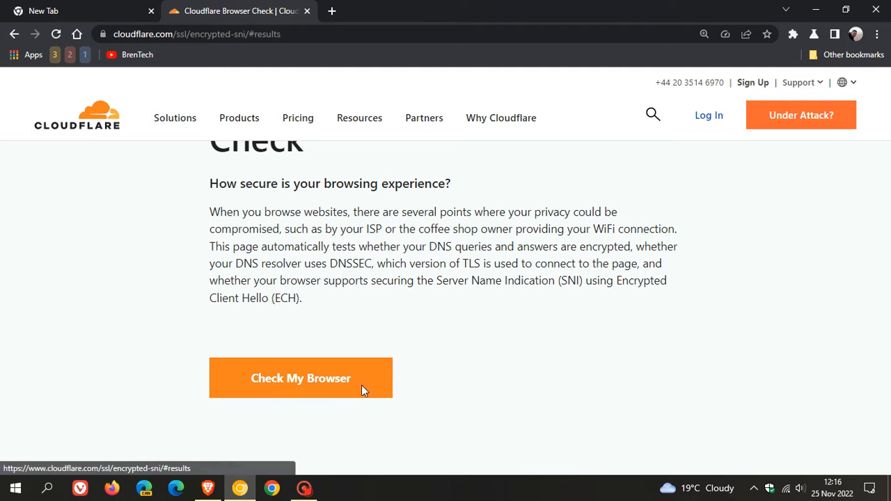
pyautogui.click(300, 378)
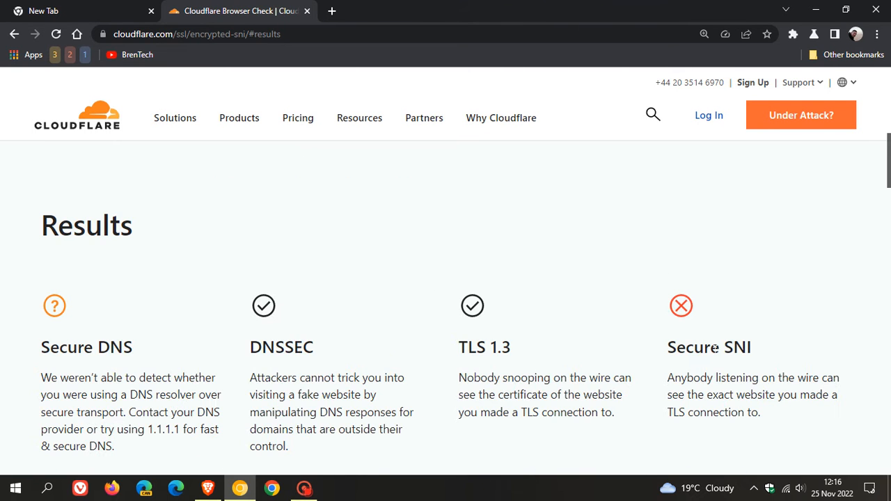
pyautogui.scroll(-3)
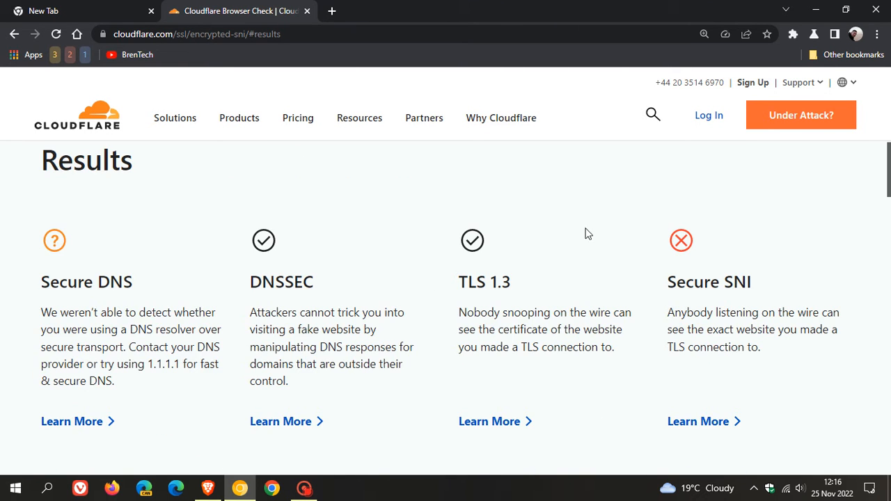
pyautogui.moveTo(186, 270)
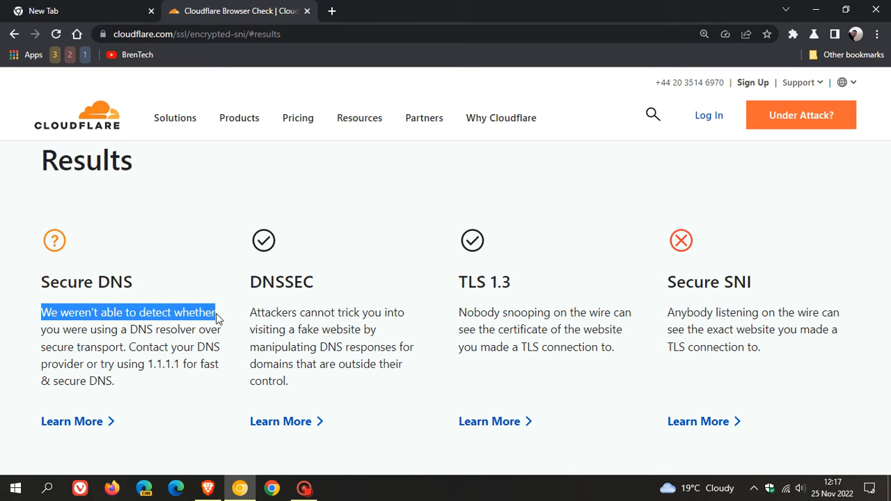
pyautogui.moveTo(215, 312); pyautogui.dragTo(216, 329)
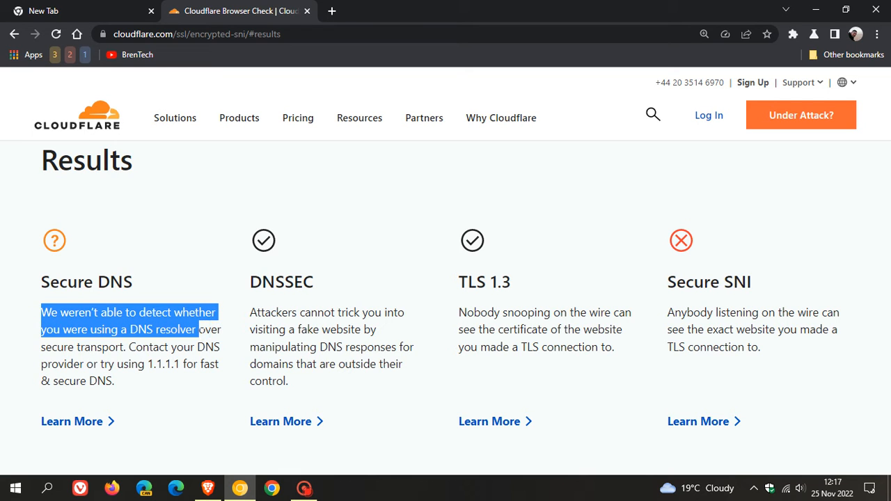
pyautogui.moveTo(137, 341)
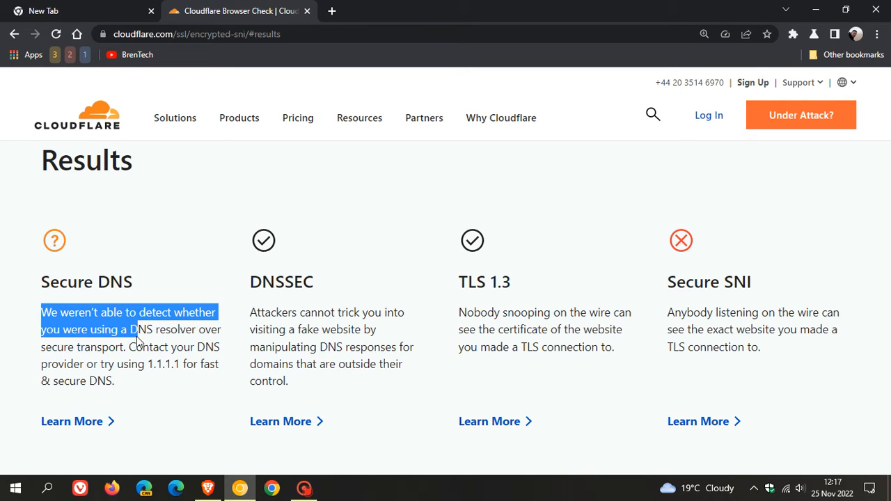
pyautogui.click(230, 224)
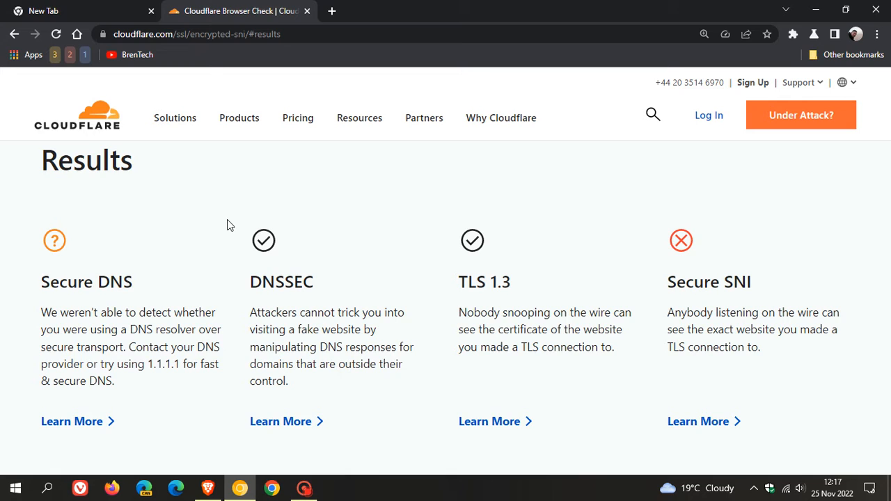
pyautogui.moveTo(376, 288)
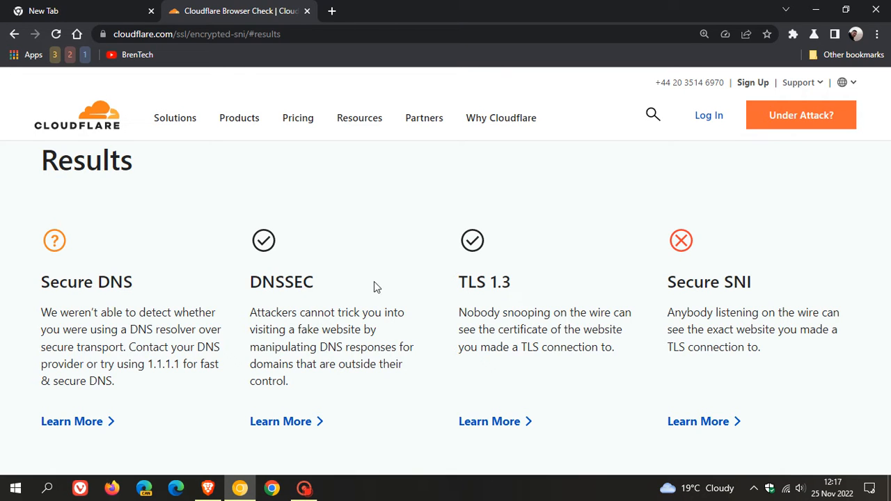
pyautogui.moveTo(420, 304)
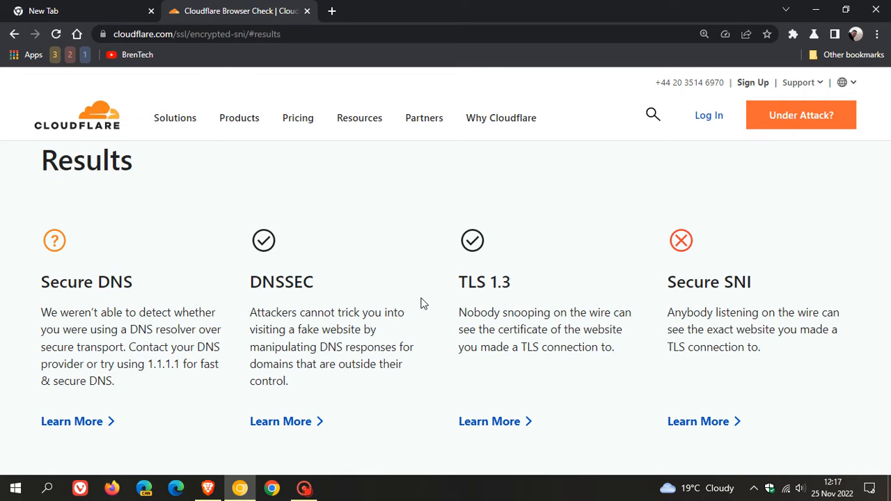
pyautogui.moveTo(416, 330)
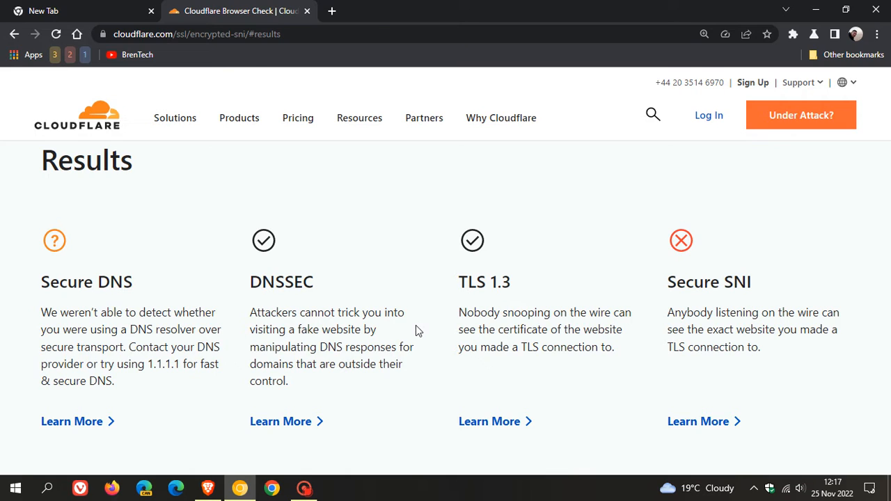
pyautogui.moveTo(421, 374)
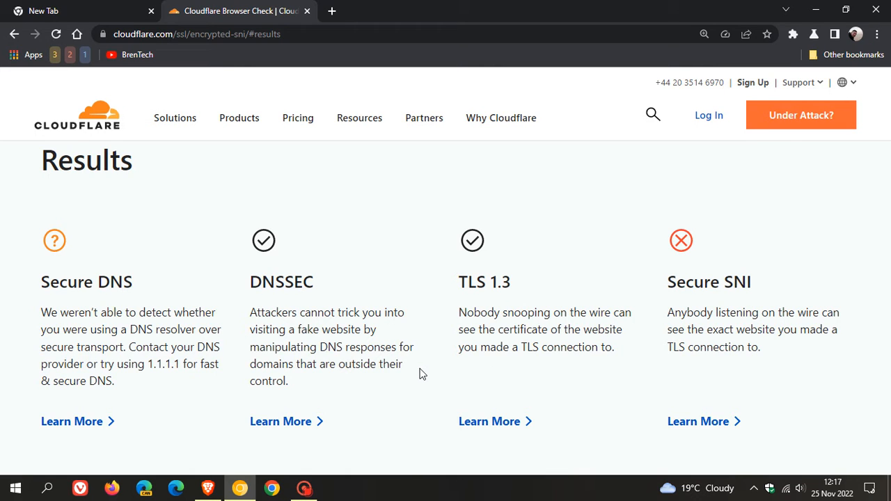
pyautogui.moveTo(577, 385)
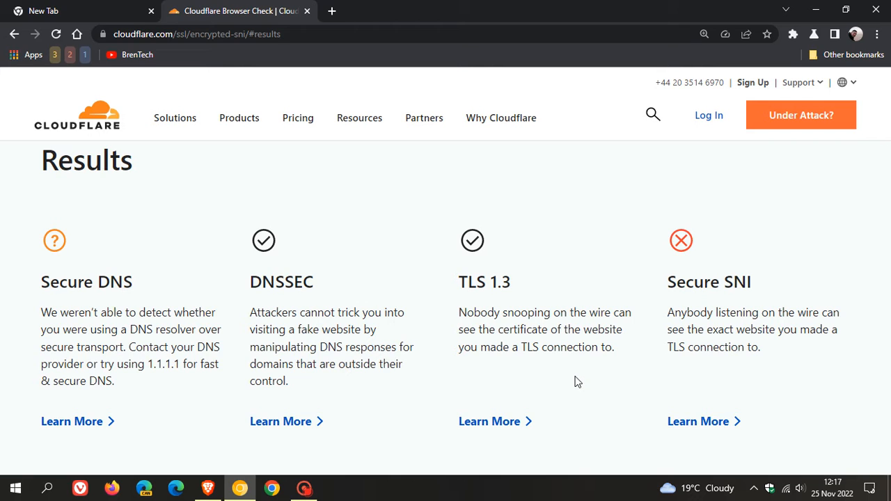
pyautogui.moveTo(582, 382)
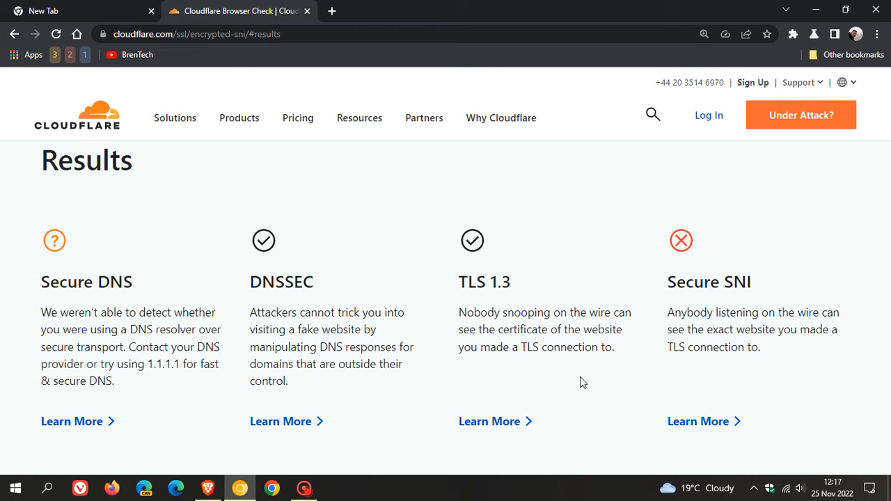
pyautogui.moveTo(591, 382)
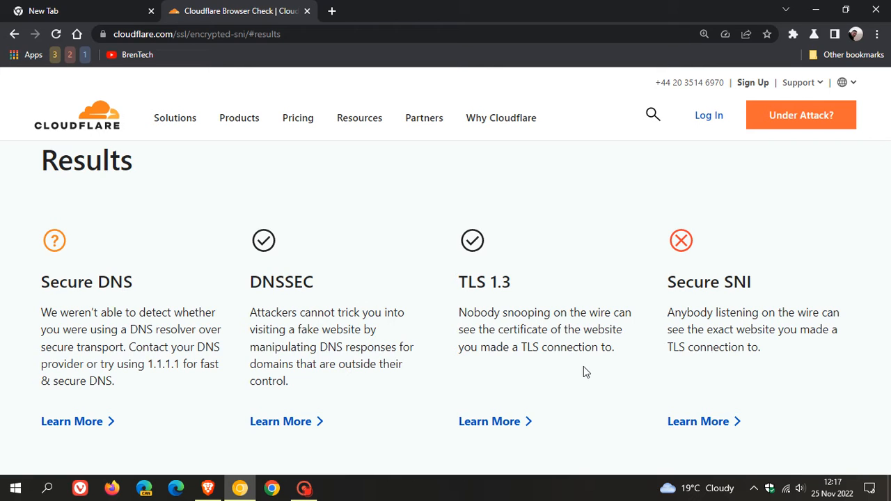
pyautogui.moveTo(789, 384)
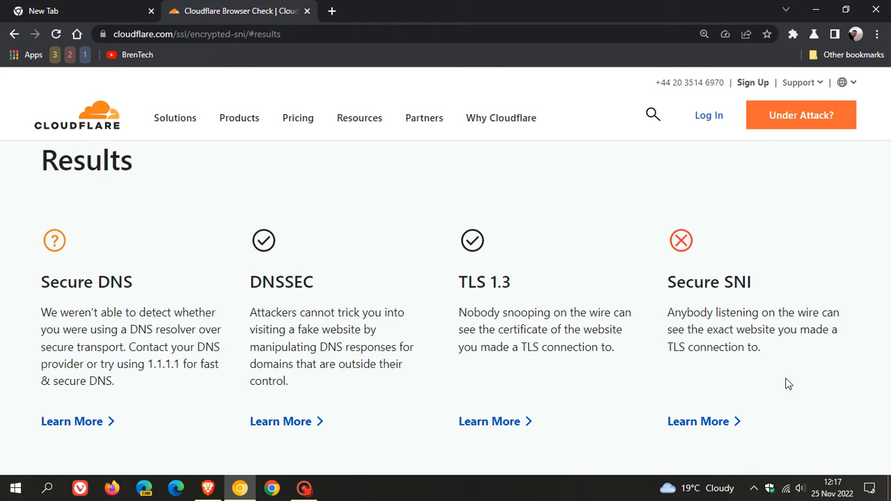
pyautogui.moveTo(797, 378)
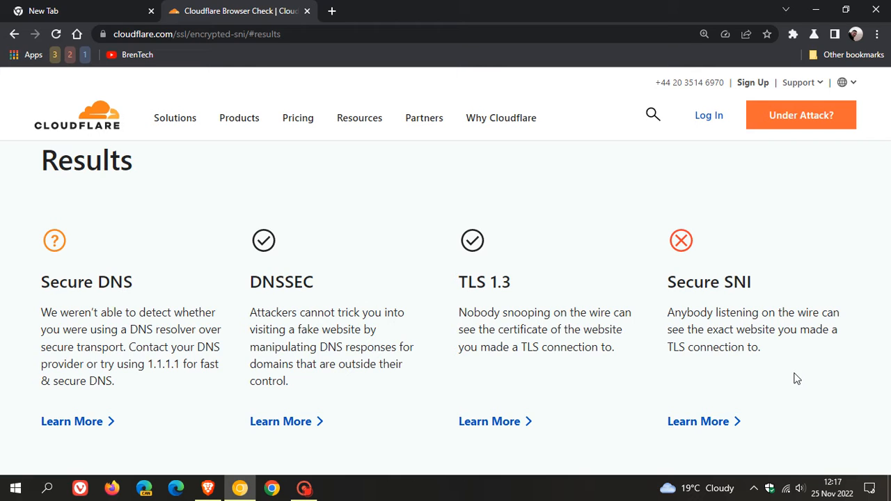
pyautogui.moveTo(828, 357)
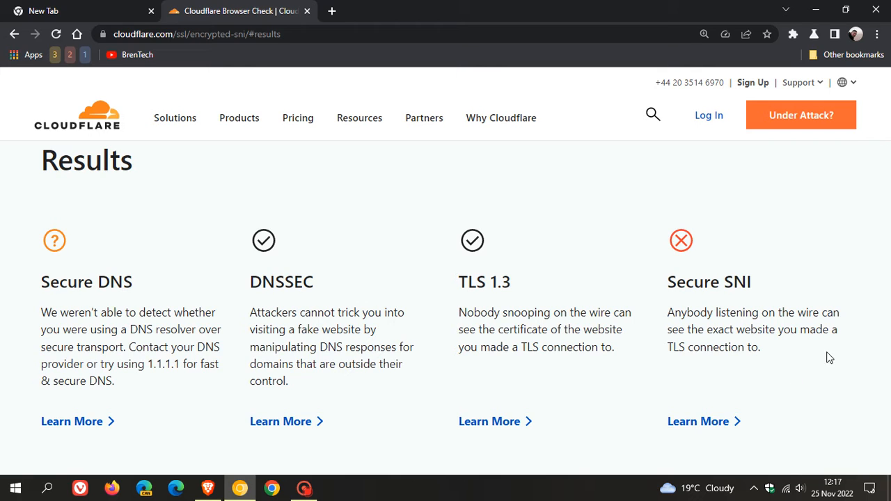
pyautogui.moveTo(805, 359)
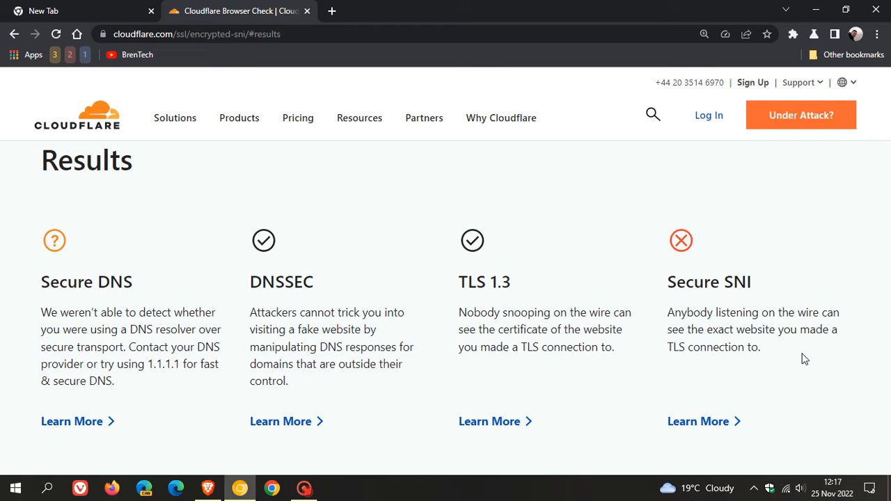
pyautogui.moveTo(776, 370)
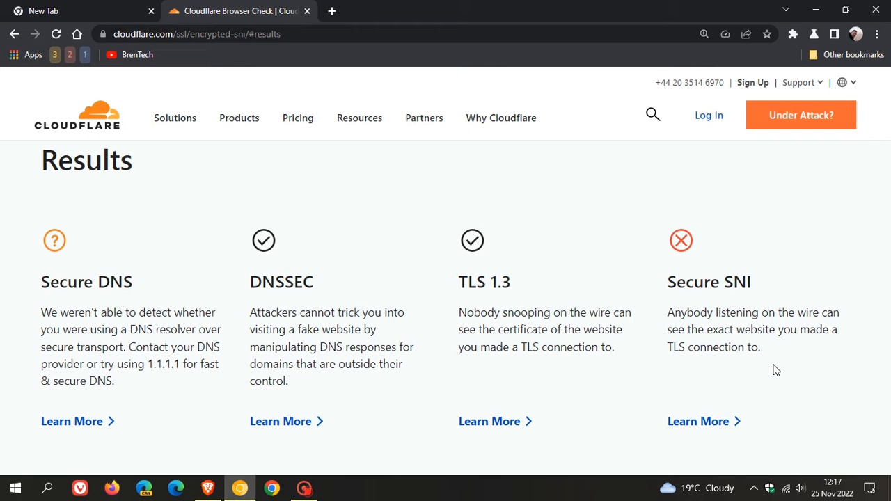
pyautogui.moveTo(778, 362)
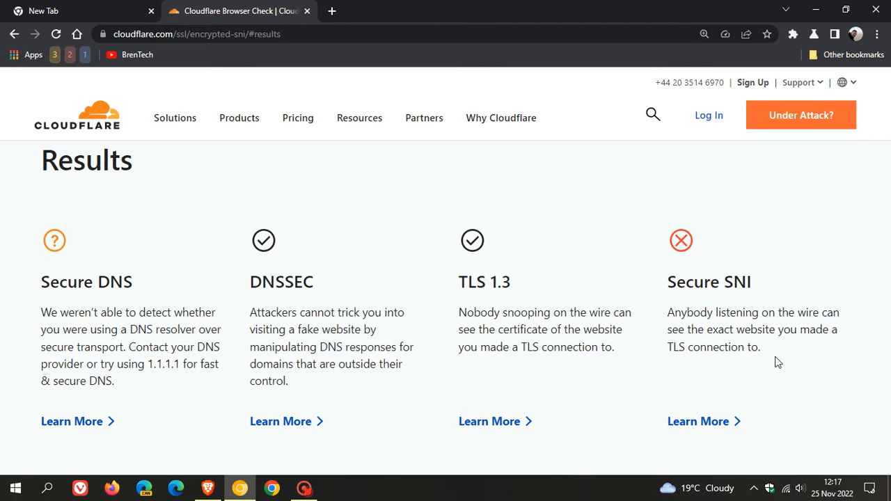
pyautogui.moveTo(105, 12)
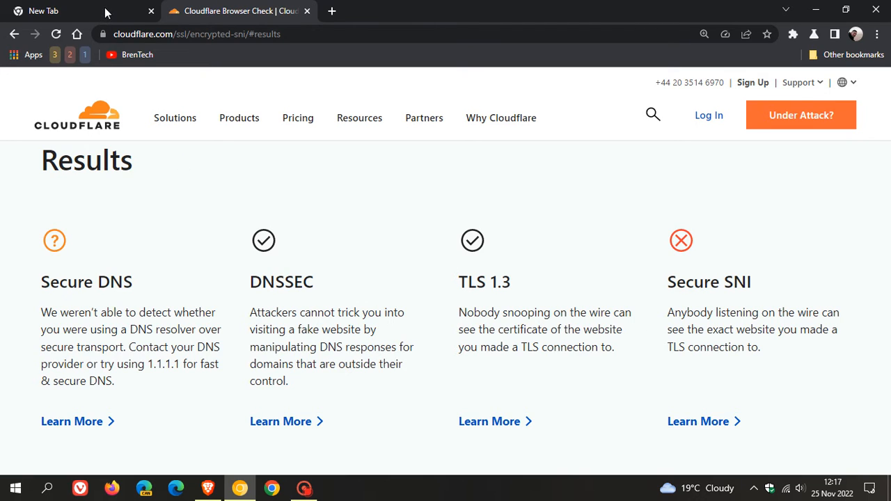
# - In the new tab, open chrome://flags and filter by 'encry' to find Encrypted ClientHello
pyautogui.click(69, 11)
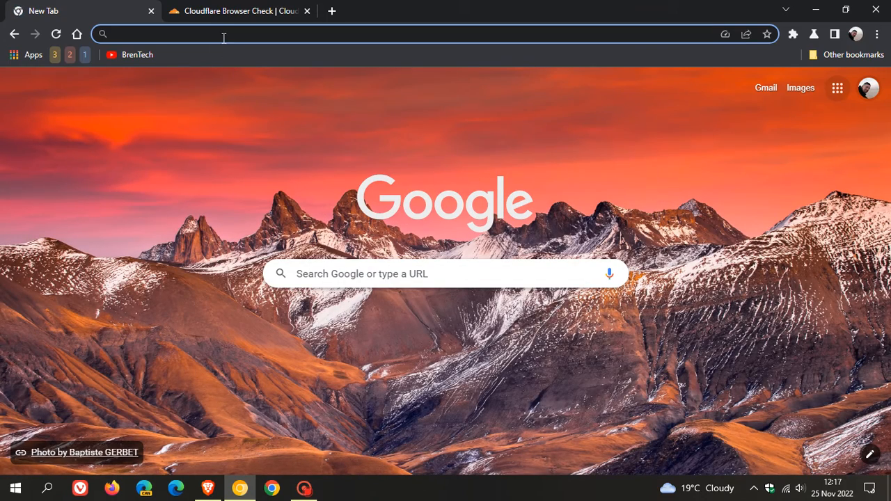
pyautogui.moveTo(236, 220)
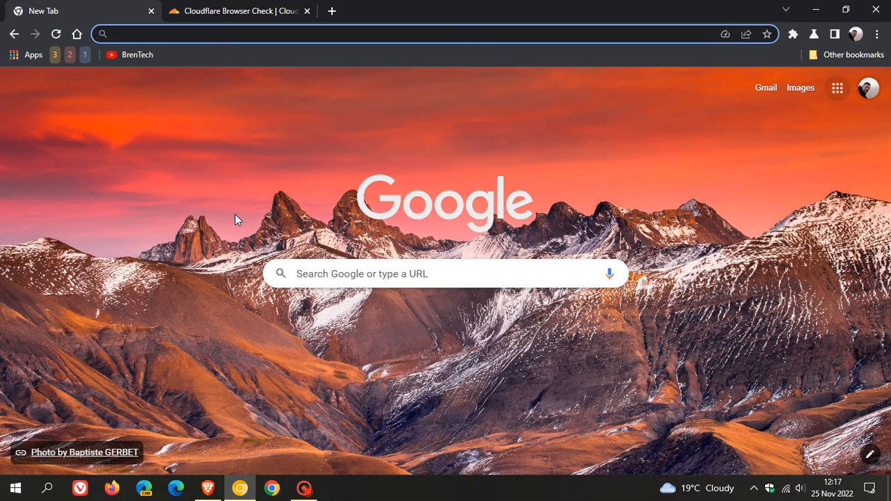
pyautogui.write('cf')
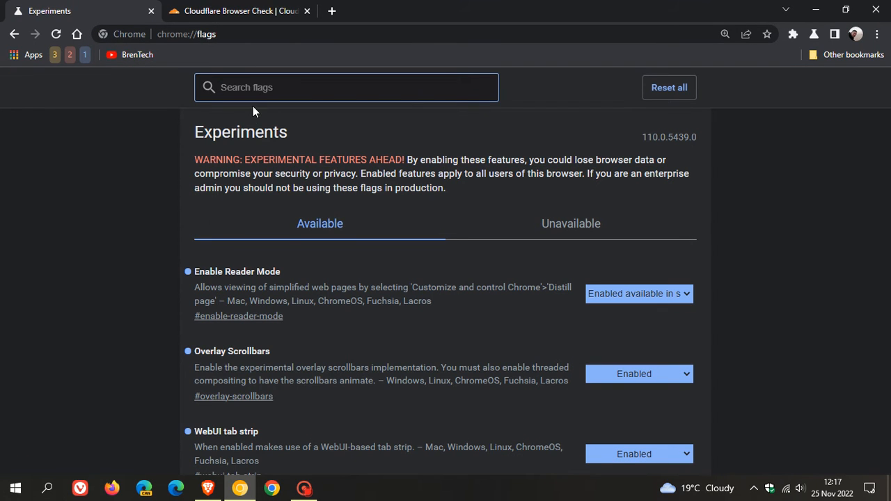
pyautogui.moveTo(149, 180)
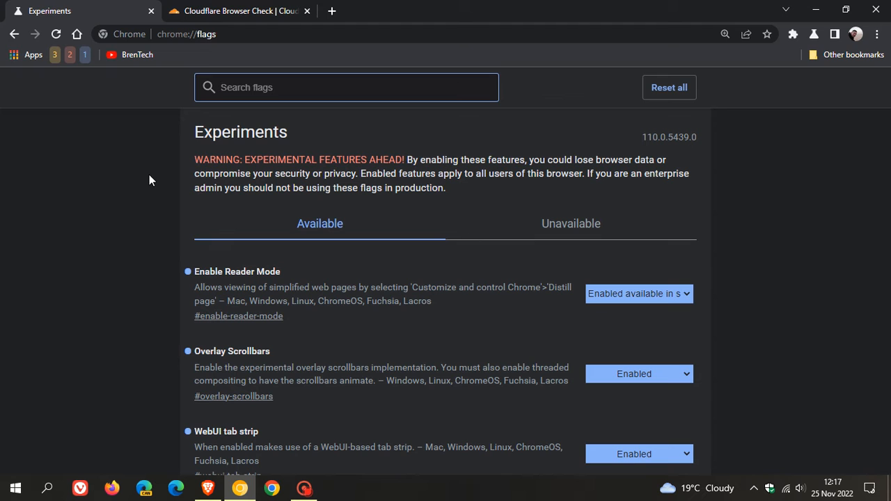
pyautogui.write('encry')
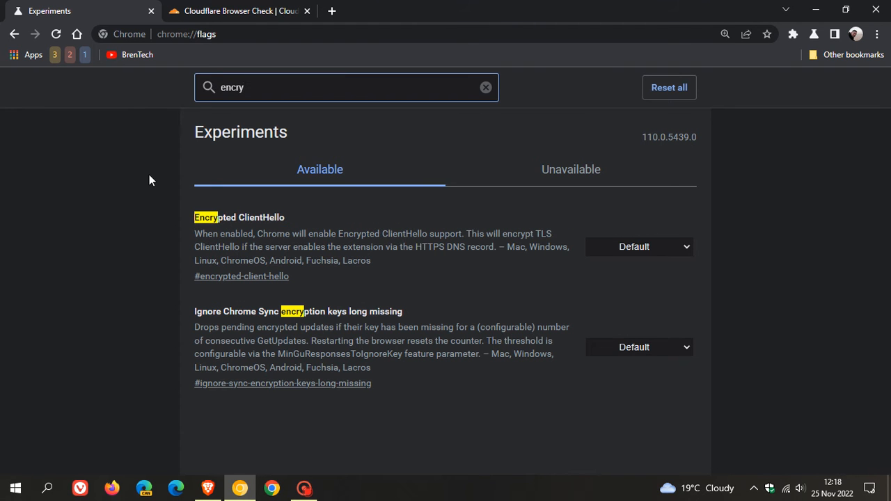
pyautogui.moveTo(323, 207)
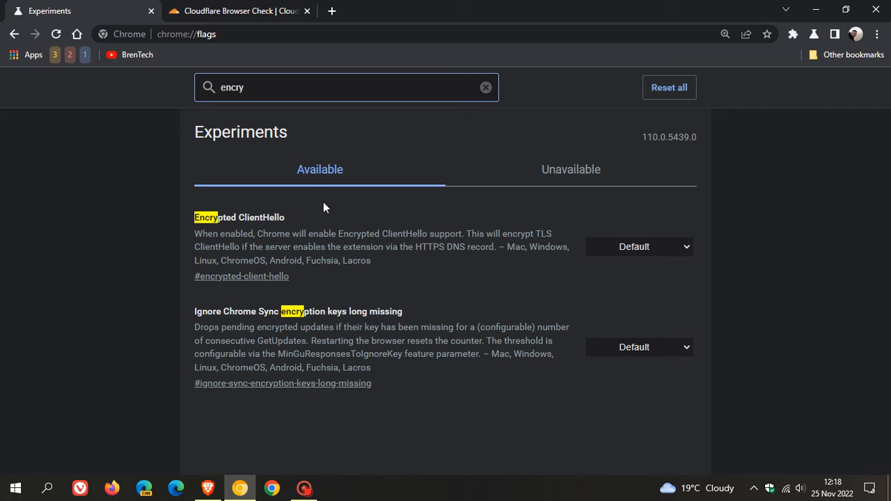
pyautogui.moveTo(180, 262)
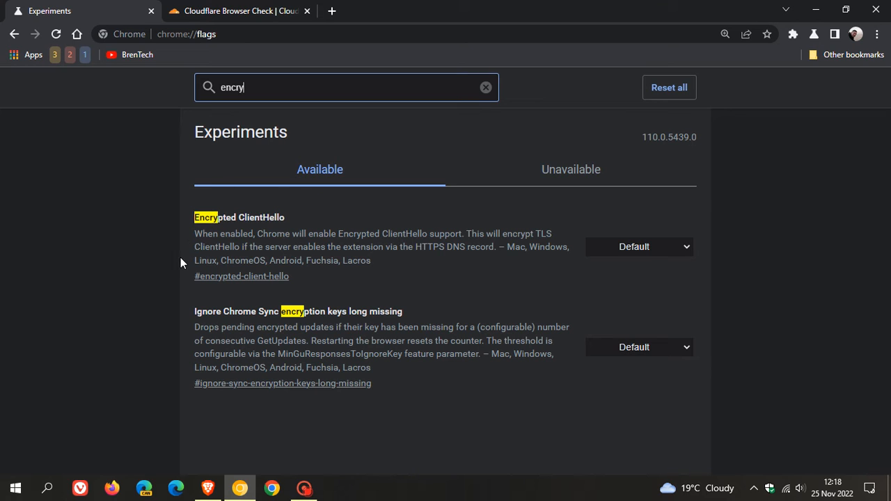
pyautogui.moveTo(331, 259)
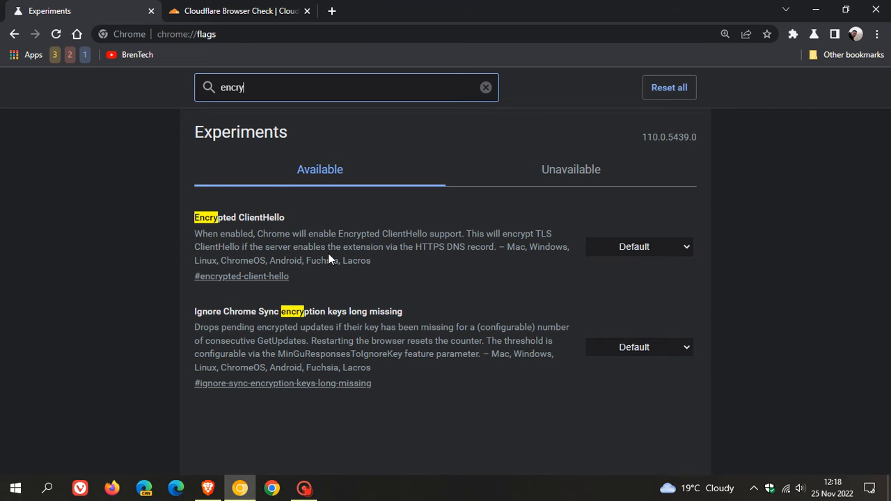
pyautogui.moveTo(443, 242)
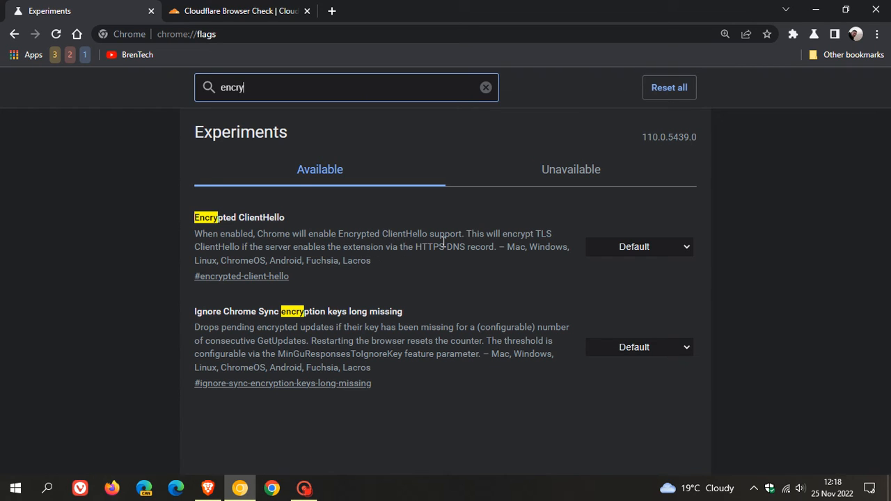
pyautogui.moveTo(555, 245)
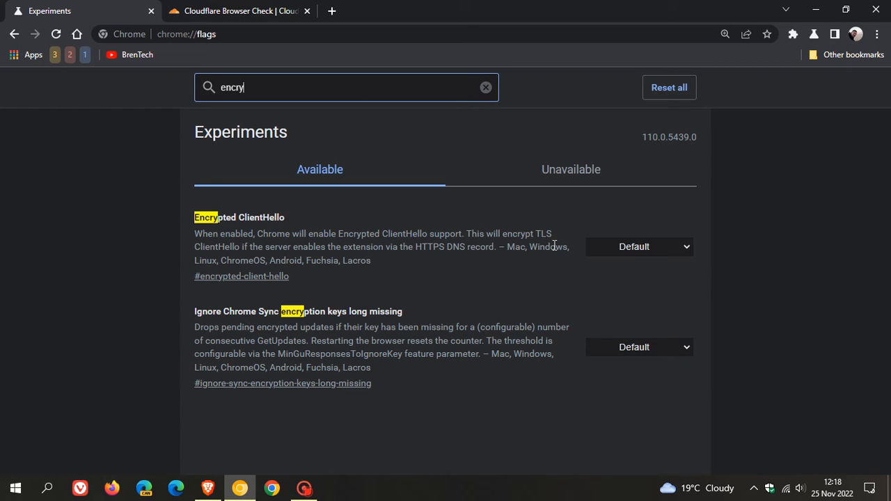
pyautogui.moveTo(291, 255)
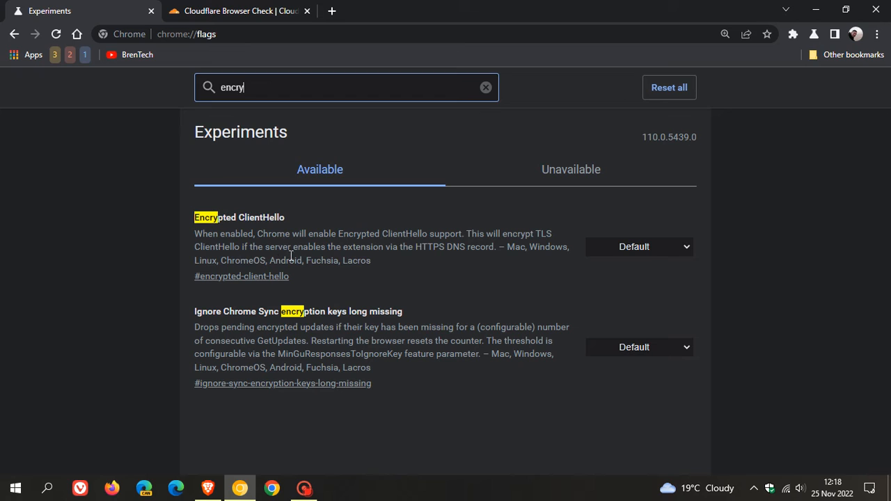
pyautogui.moveTo(390, 268)
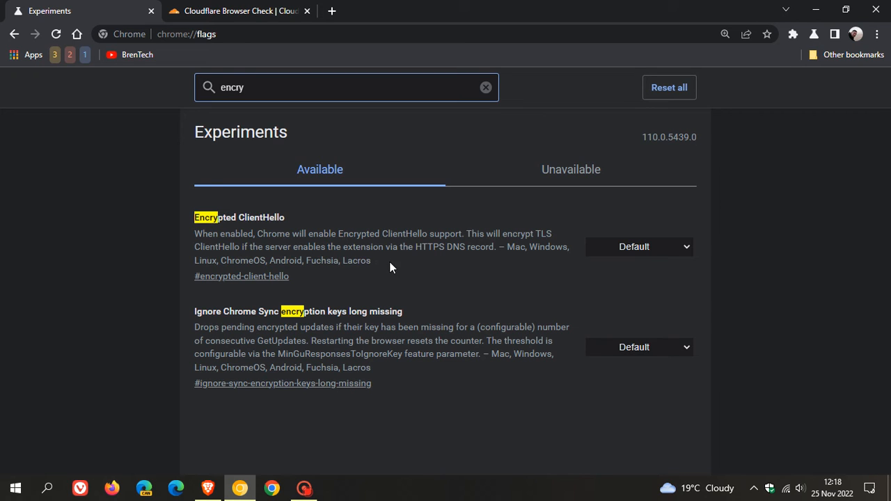
pyautogui.moveTo(465, 265)
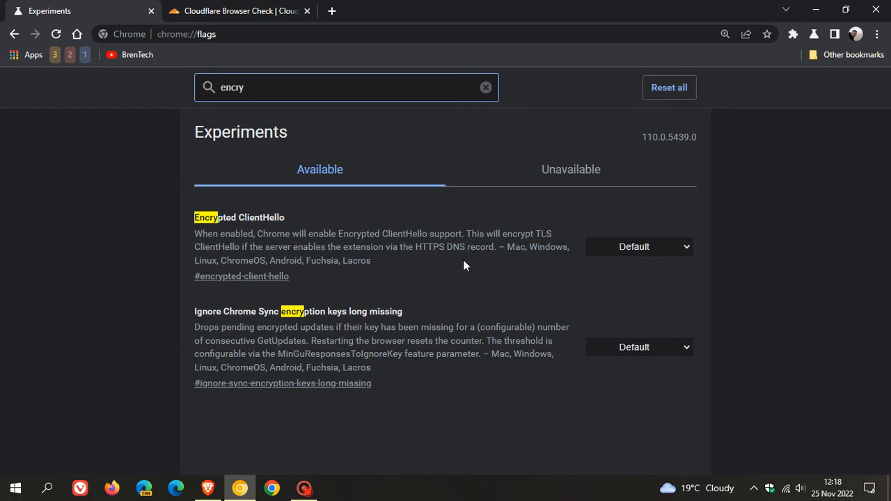
pyautogui.moveTo(543, 280)
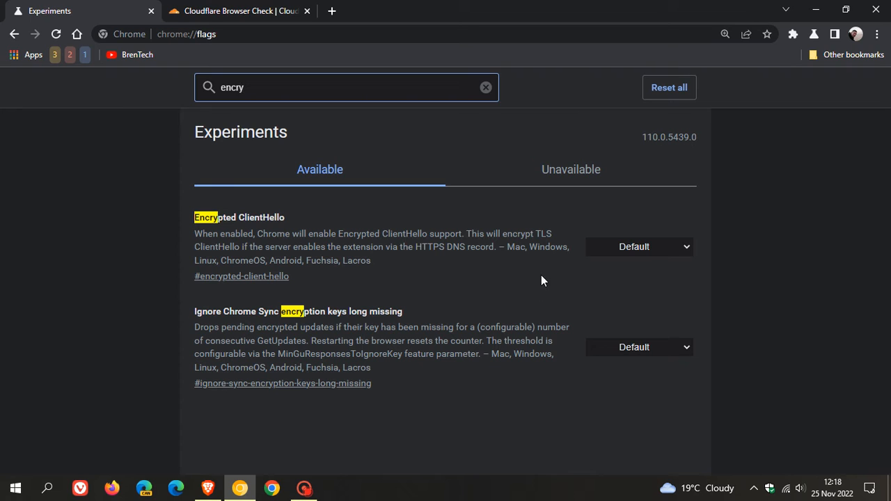
pyautogui.moveTo(661, 305)
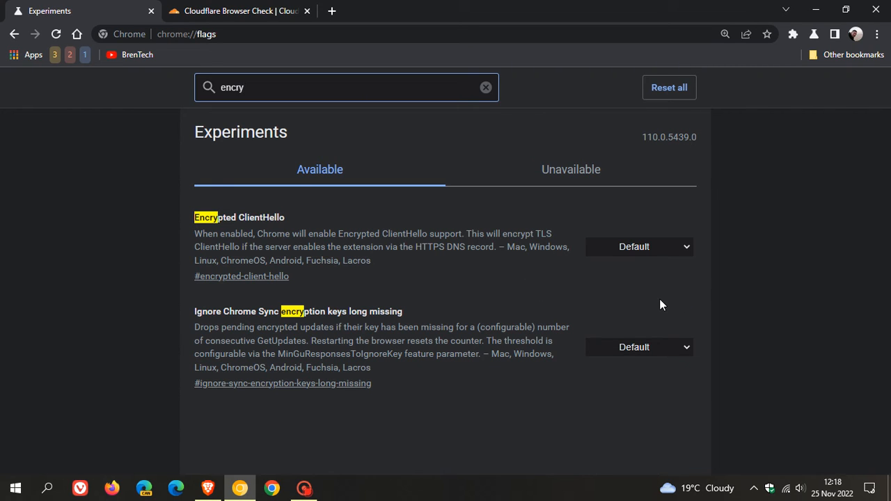
# - Set the Encrypted ClientHello flag dropdown from Default to Enabled
pyautogui.click(637, 247)
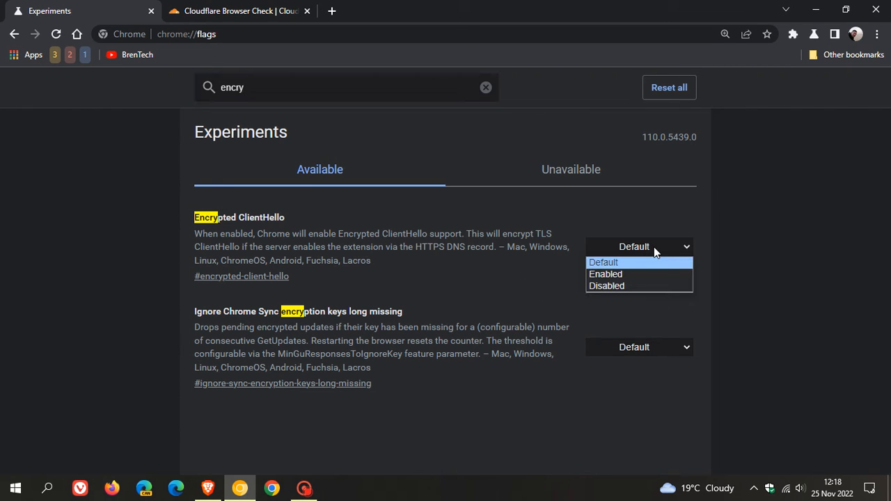
pyautogui.click(605, 273)
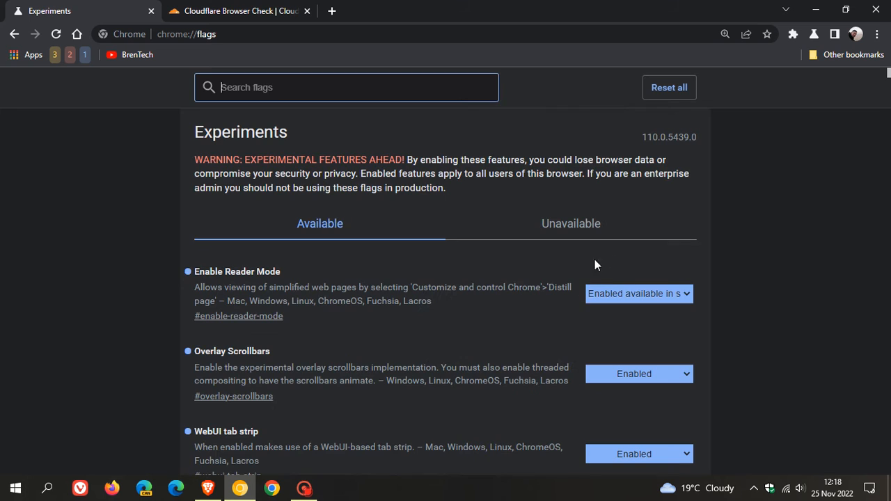
pyautogui.moveTo(140, 178)
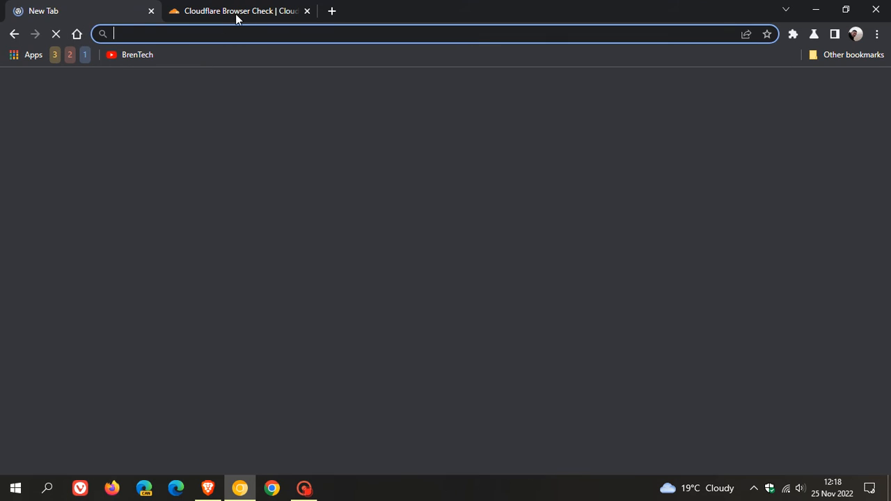
# - Rerun Check My Browser on Cloudflare and scroll to the Results showing Secure SNI passing
pyautogui.click(240, 10)
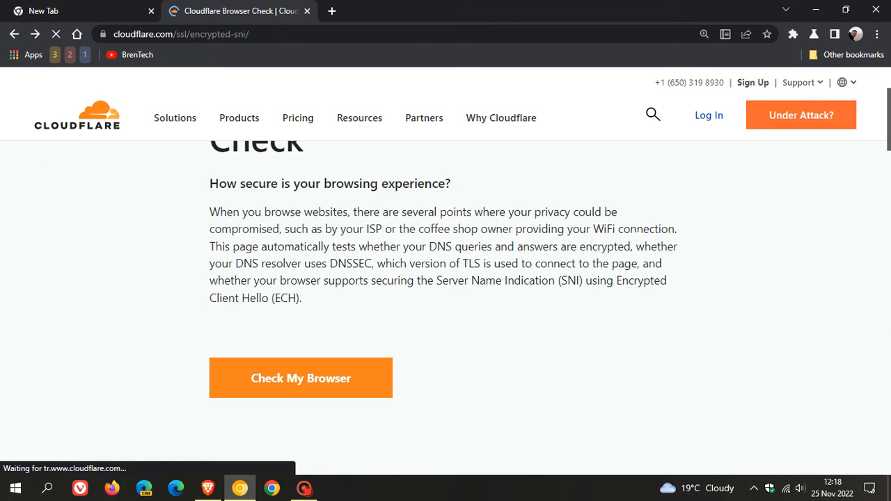
pyautogui.scroll(3)
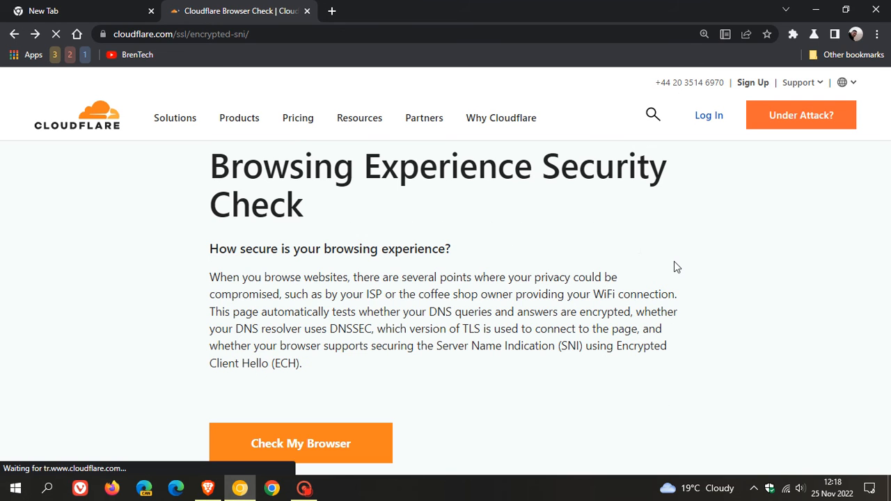
pyautogui.click(300, 443)
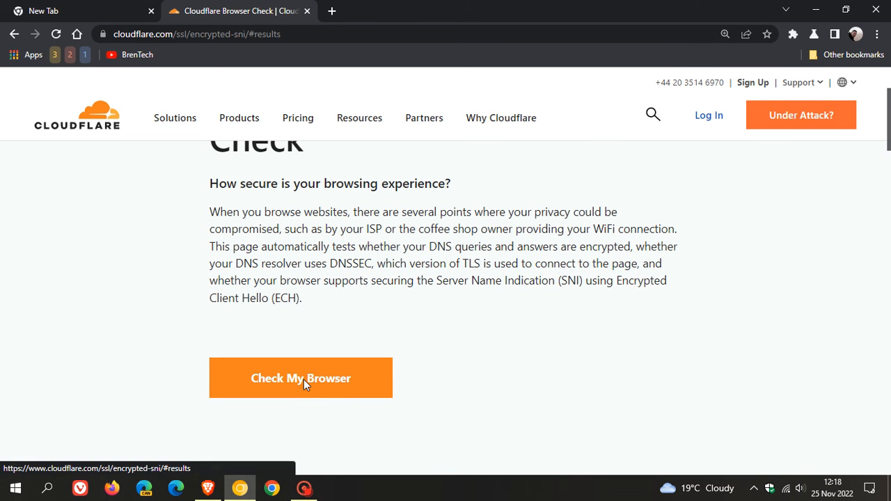
pyautogui.click(300, 378)
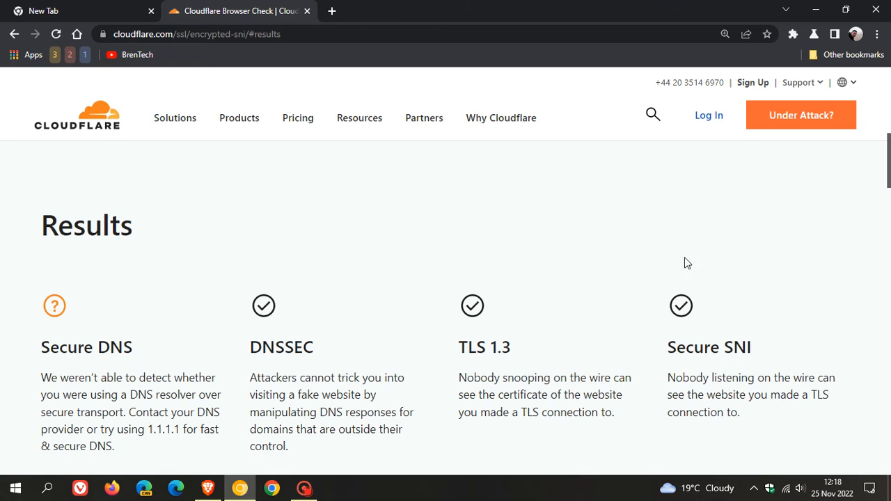
pyautogui.scroll(-3)
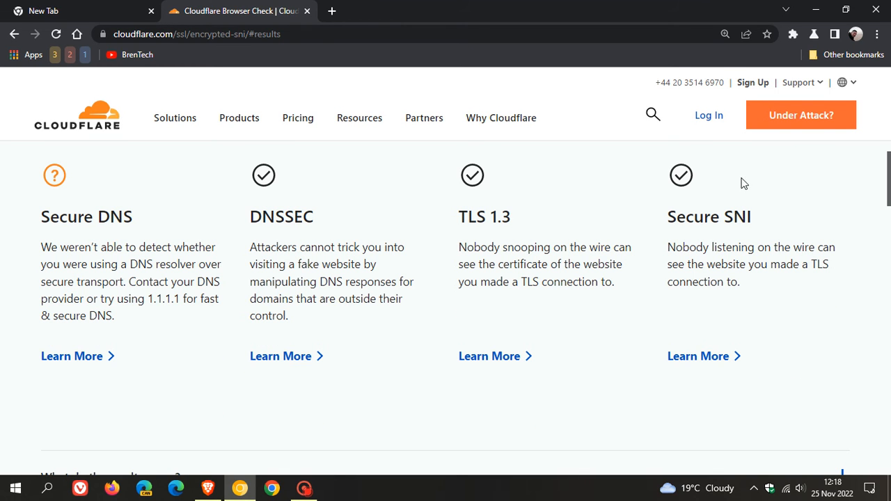
pyautogui.moveTo(837, 319)
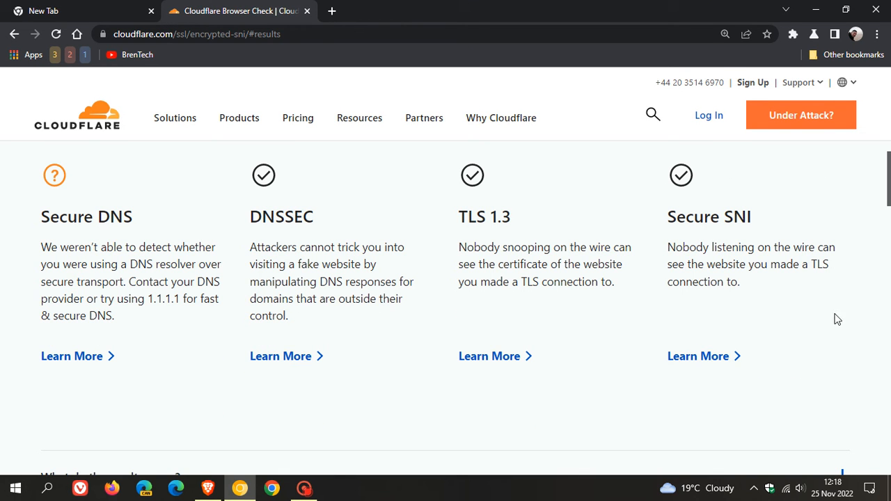
pyautogui.moveTo(796, 309)
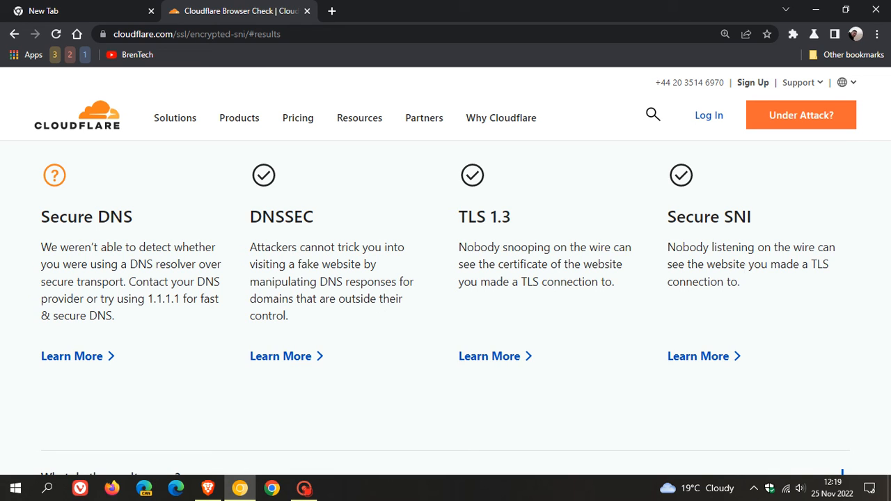
pyautogui.moveTo(803, 294)
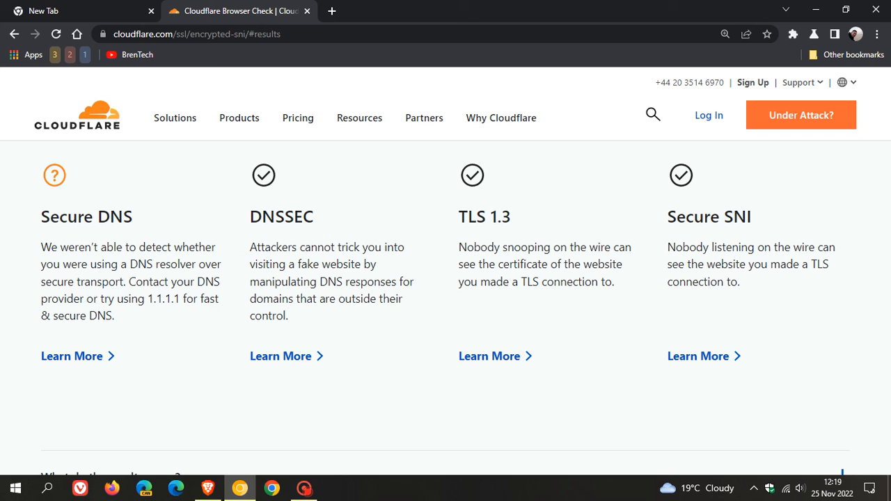
pyautogui.moveTo(531, 407)
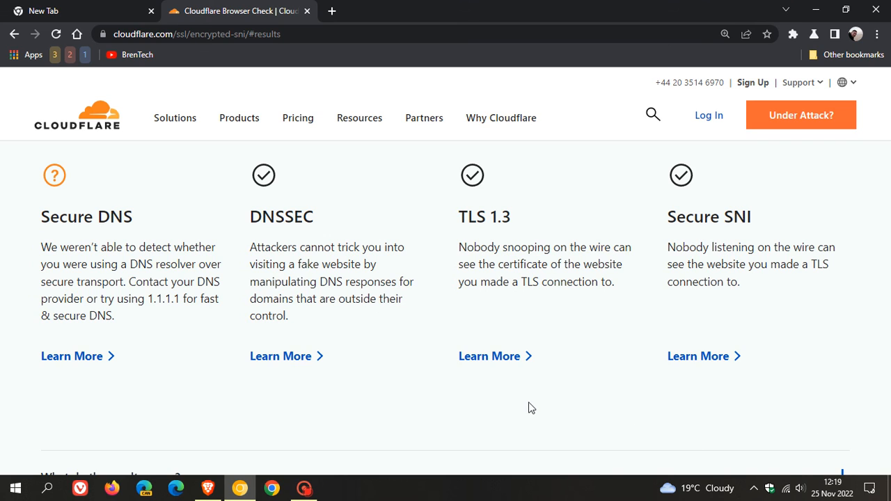
pyautogui.moveTo(85, 12)
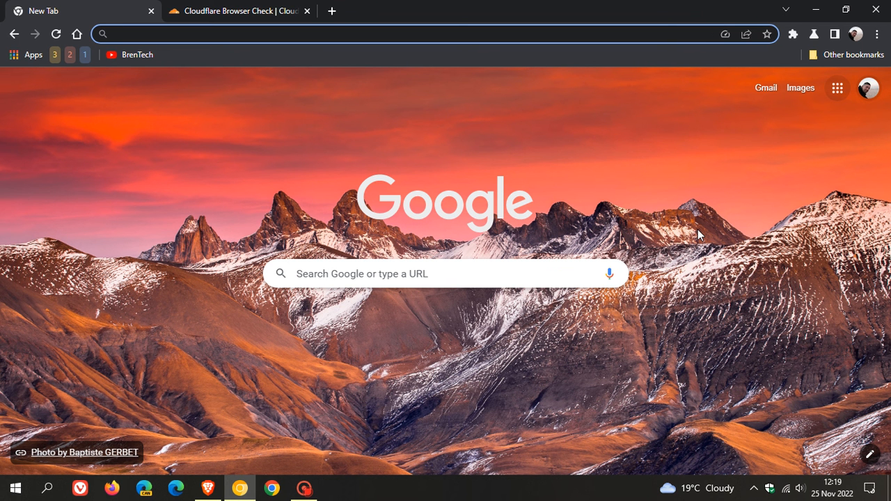
pyautogui.moveTo(674, 202)
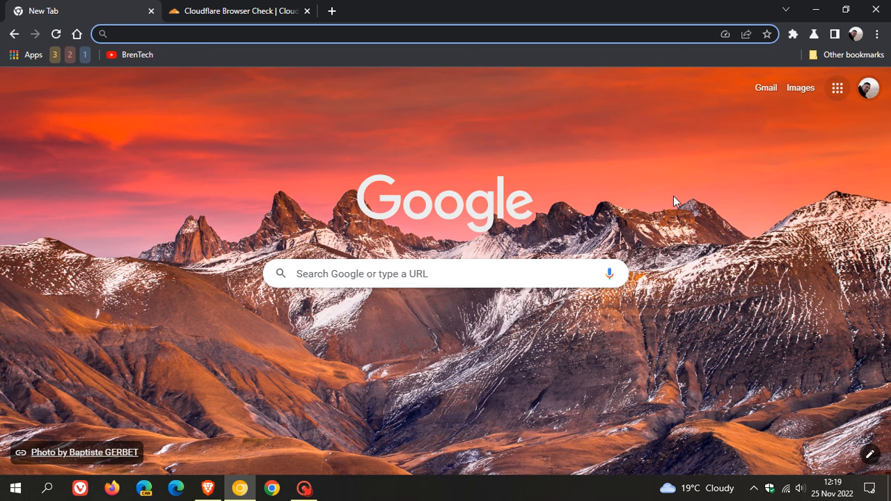
pyautogui.moveTo(633, 185)
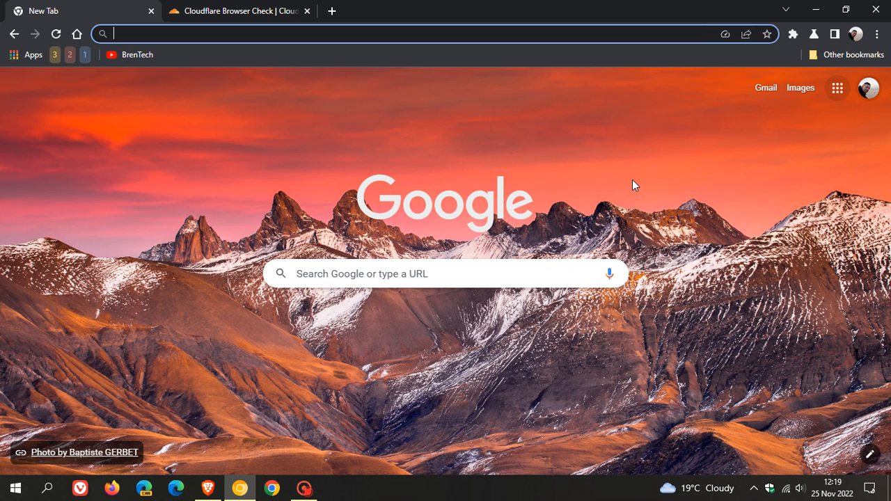
pyautogui.moveTo(640, 182)
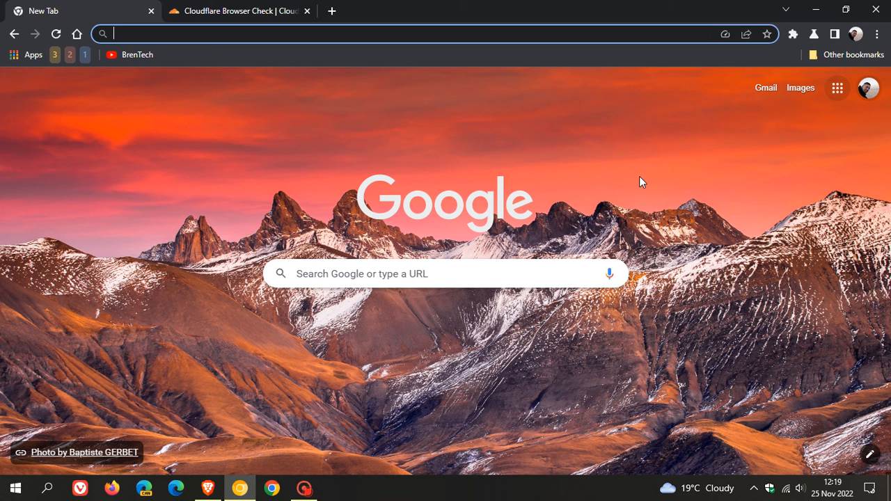
pyautogui.moveTo(691, 234)
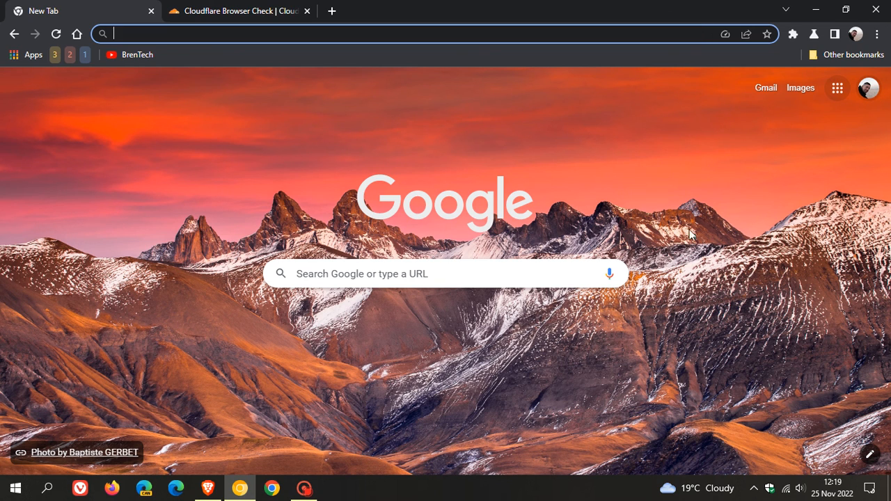
pyautogui.moveTo(653, 196)
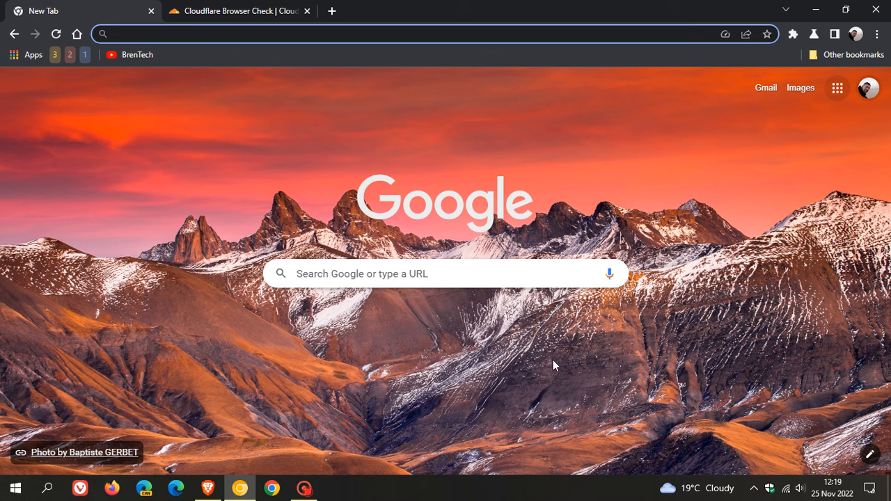
pyautogui.moveTo(624, 180)
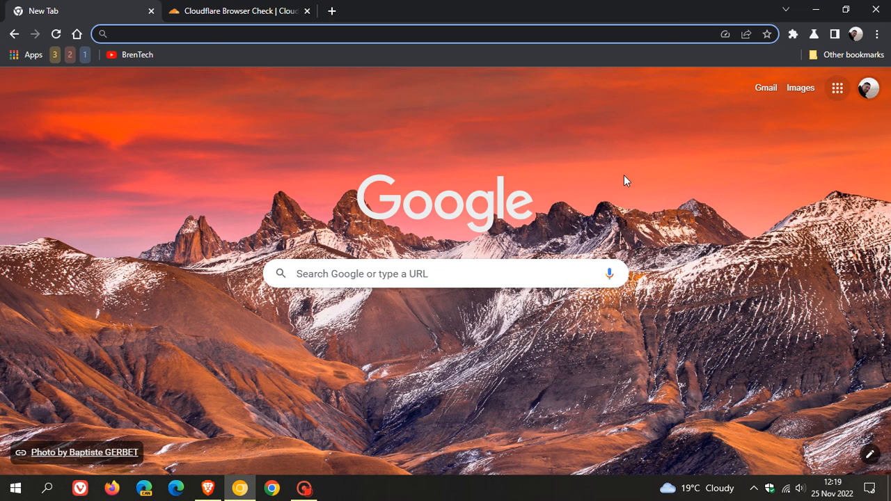